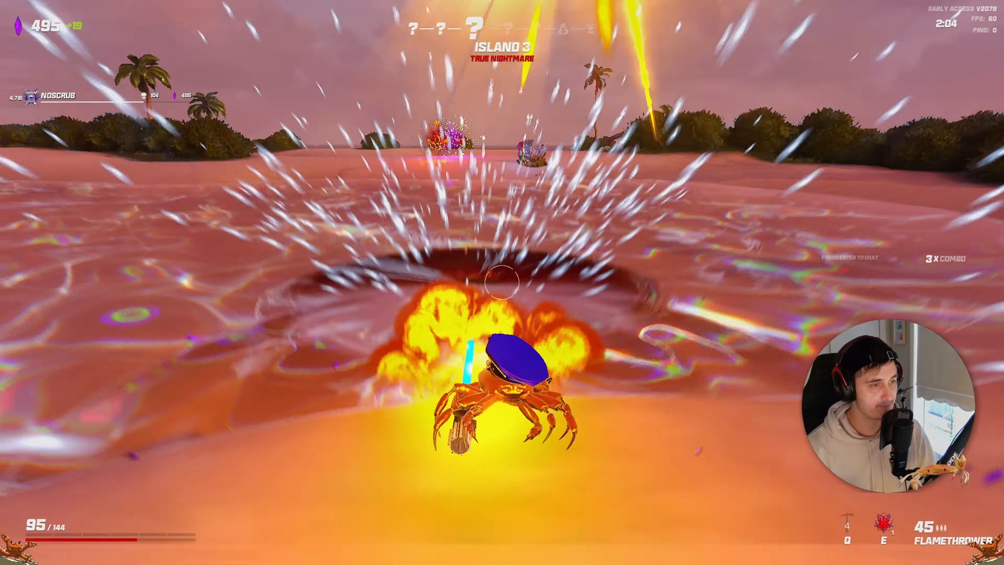
Step: Open C:\Users\User\AppData\Local\CrabChampions via the Run dialog
{"action": "key", "text": "win+r"}
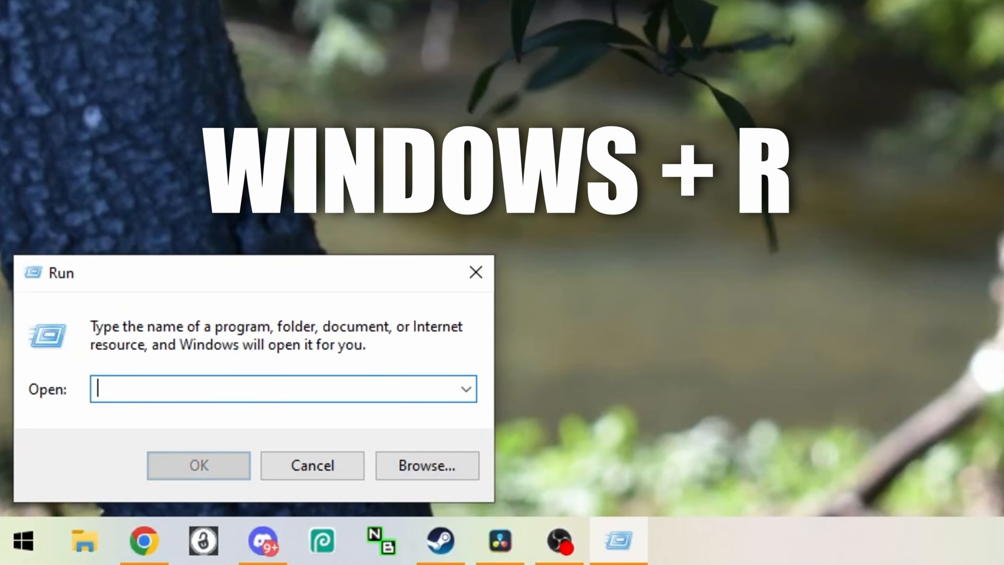
{"action": "type", "text": "C:\\Users\\User\\AppData\\Local\\CrabChampions"}
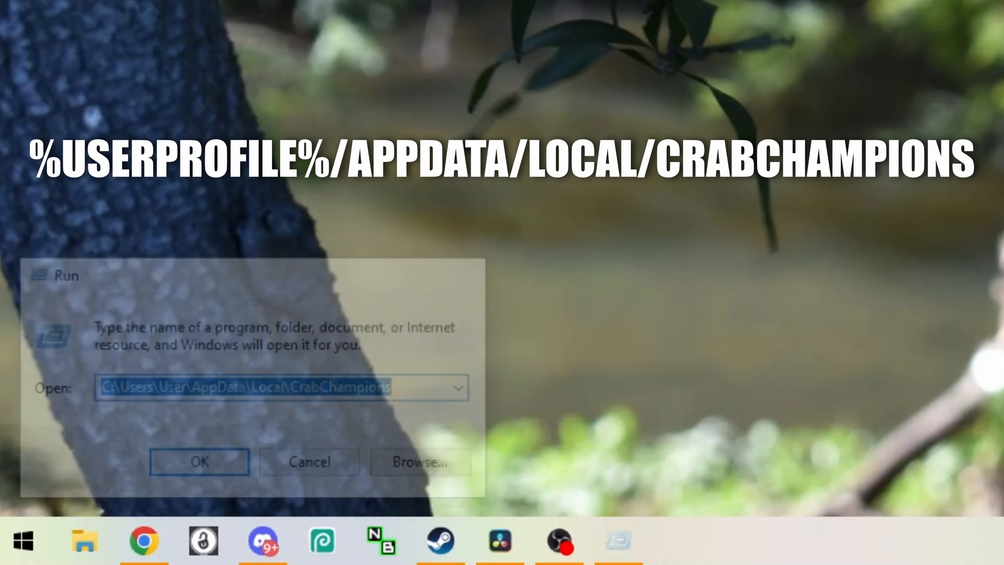
{"action": "left_click", "coordinate": [199, 462]}
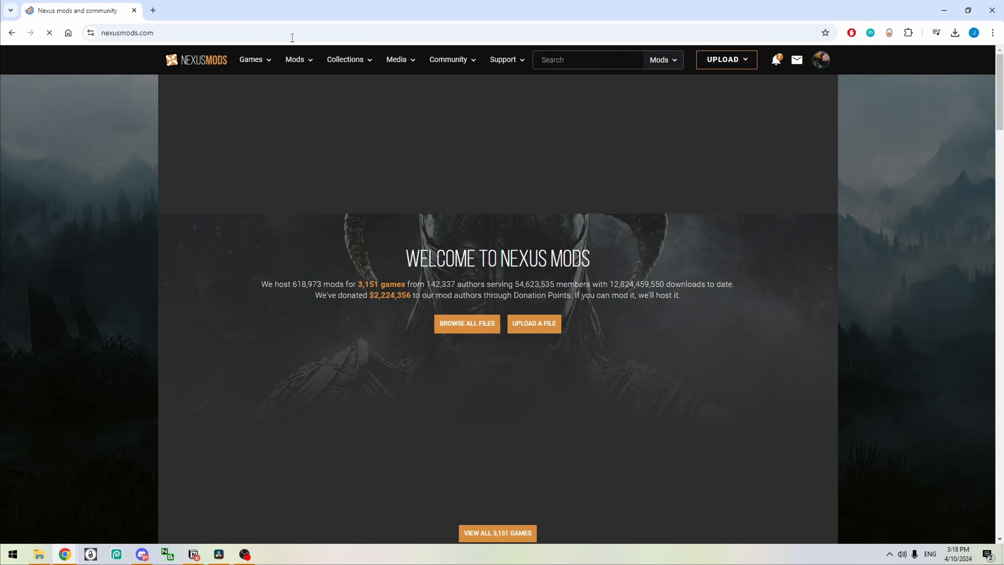
Step: Search Nexus Mods games for 'crab champions' and open the Crab Champions game page
{"action": "left_click", "coordinate": [663, 59]}
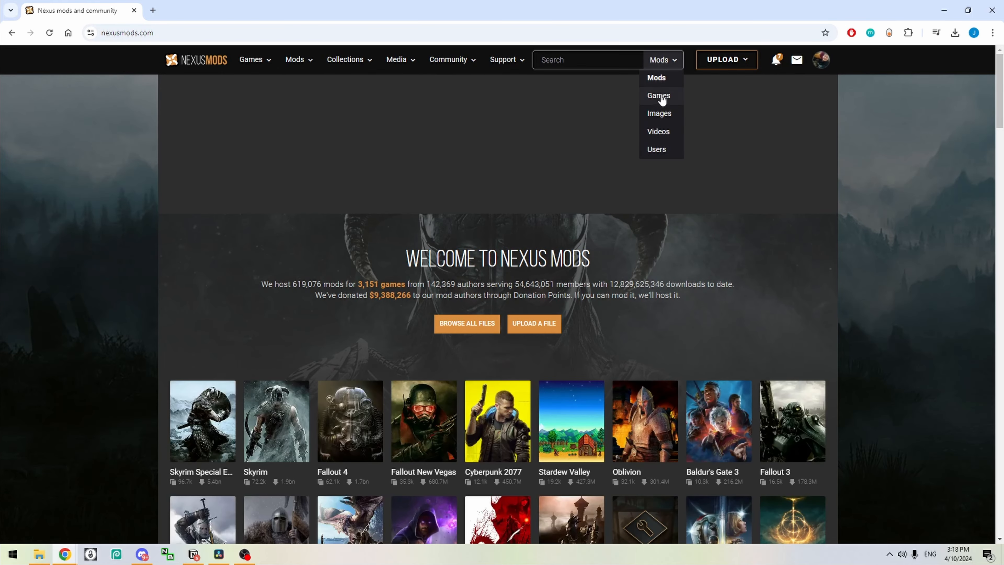
{"action": "type", "text": "cra"}
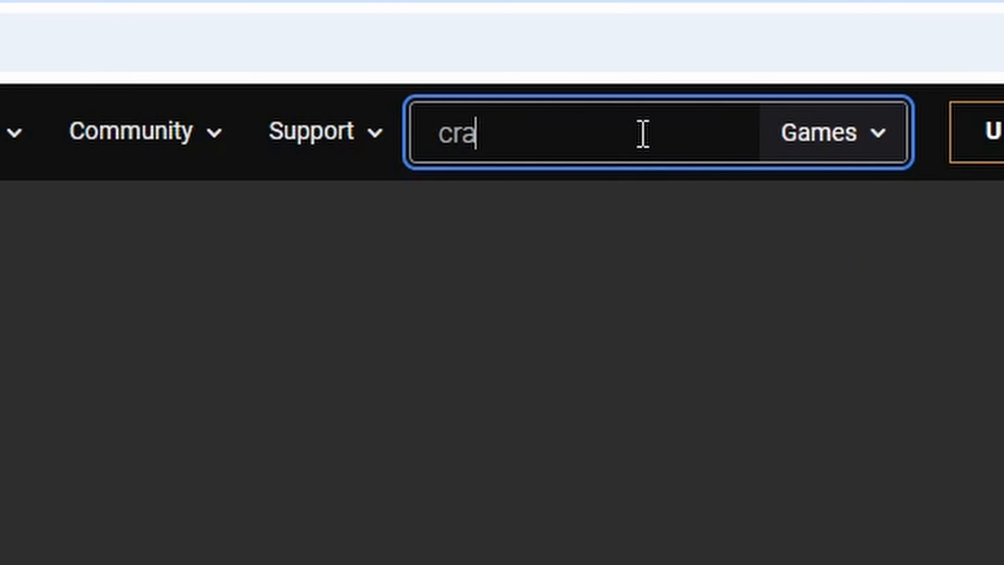
{"action": "type", "text": "b champions"}
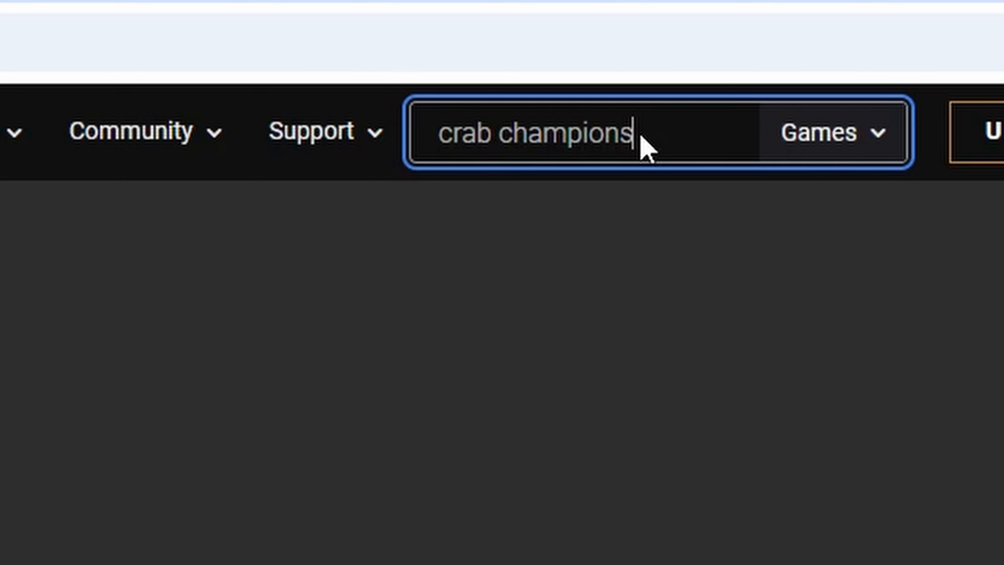
{"action": "scroll", "scroll_direction": "down", "scroll_amount": 3}
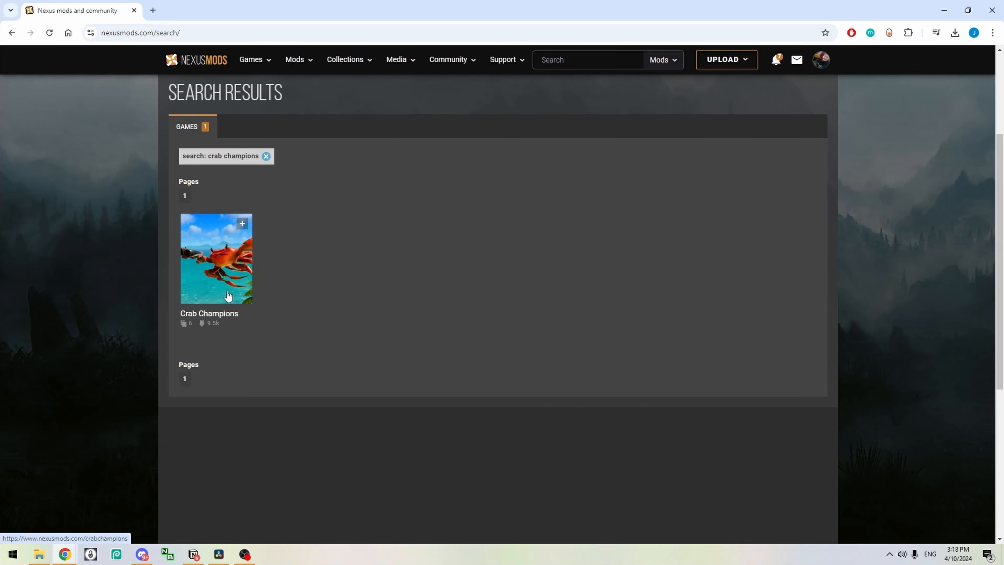
{"action": "left_click", "coordinate": [216, 258]}
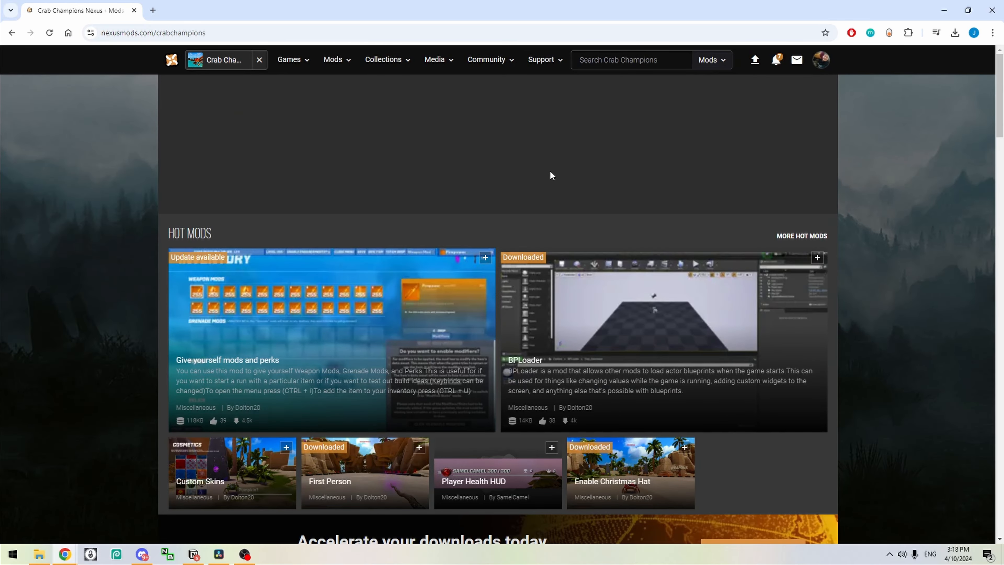
{"action": "scroll", "scroll_direction": "down", "scroll_amount": 3}
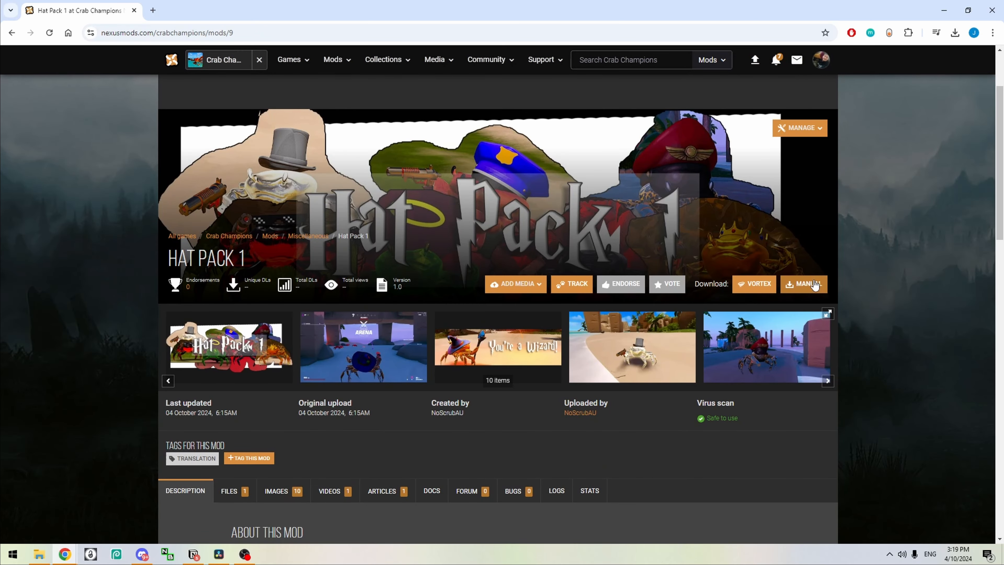
Step: Manually download the Hat Pack 1 archive from its mod page
{"action": "left_click", "coordinate": [802, 283]}
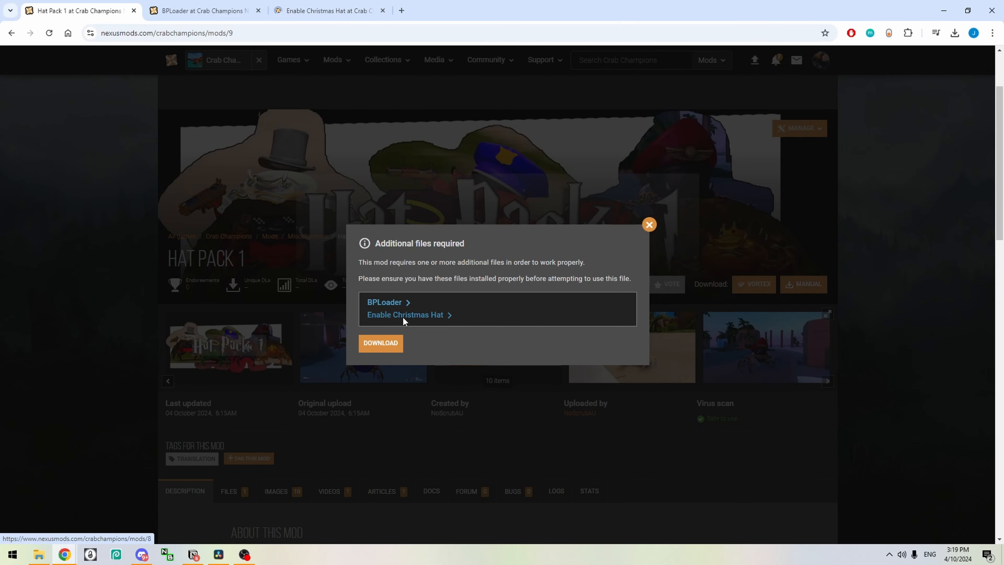
{"action": "left_click", "coordinate": [379, 343]}
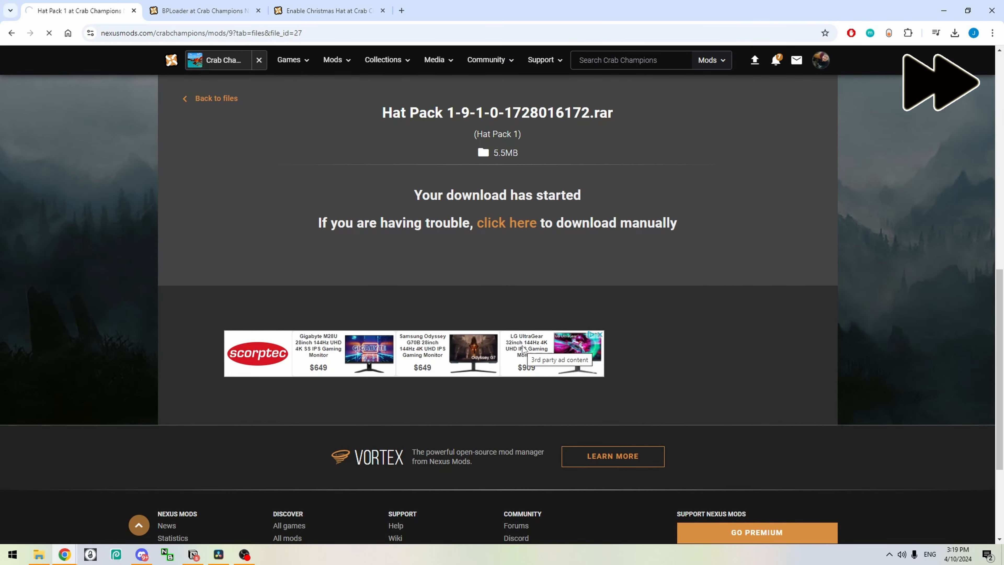
{"action": "left_click", "coordinate": [202, 10]}
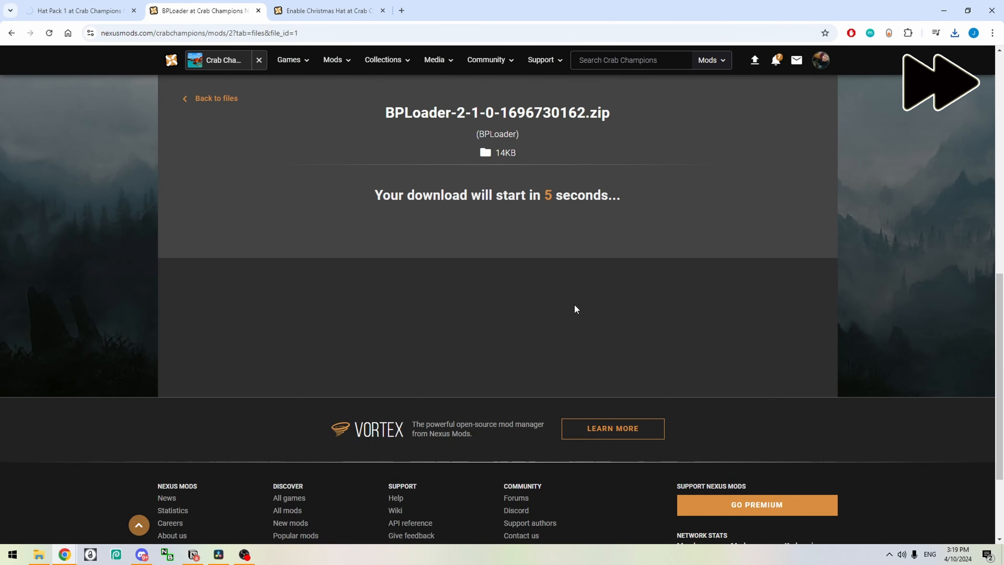
Step: Download the required BPLoader and Enable Christmas Hat (Everyone) files
{"action": "left_click", "coordinate": [327, 10]}
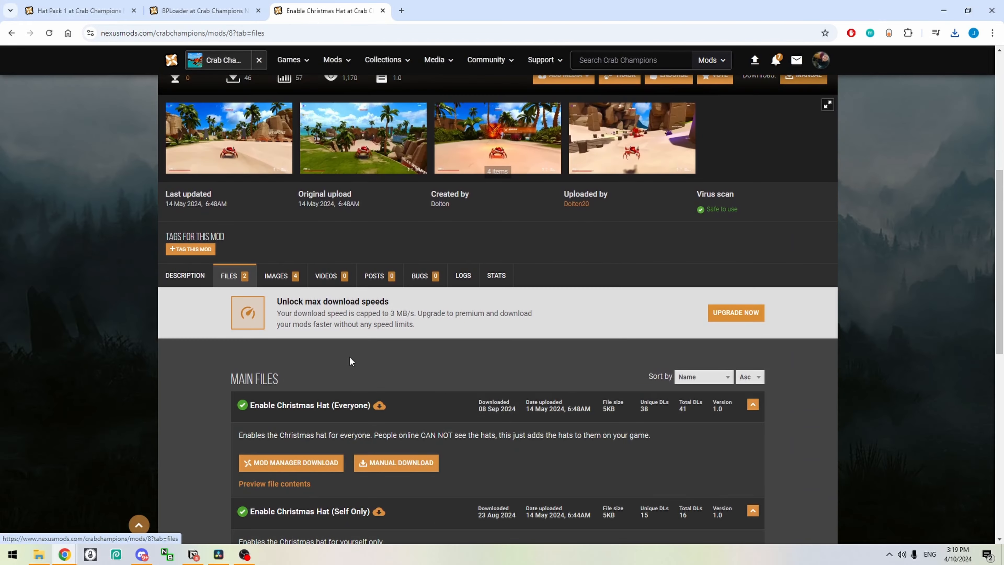
{"action": "left_click", "coordinate": [396, 462]}
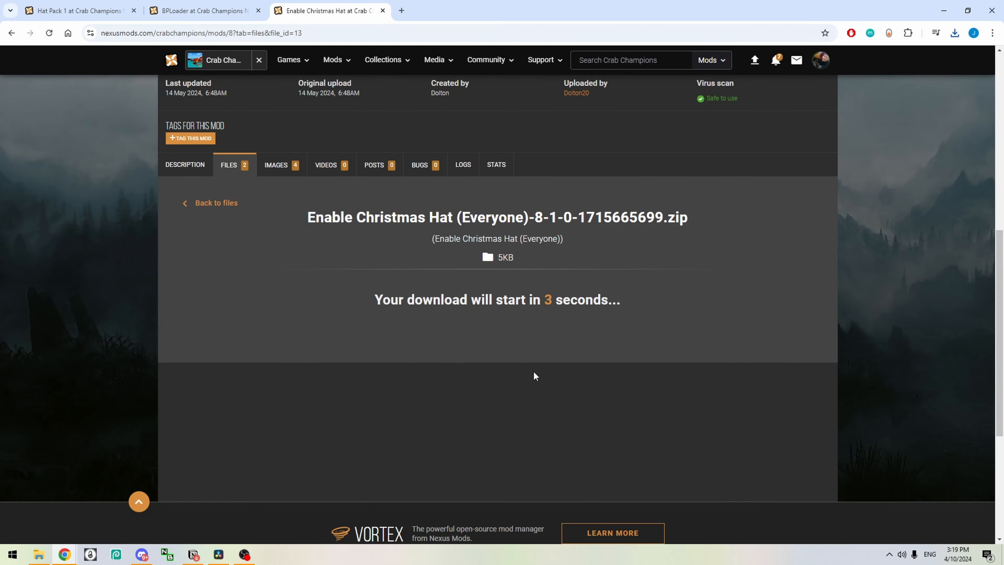
{"action": "left_click", "coordinate": [37, 554]}
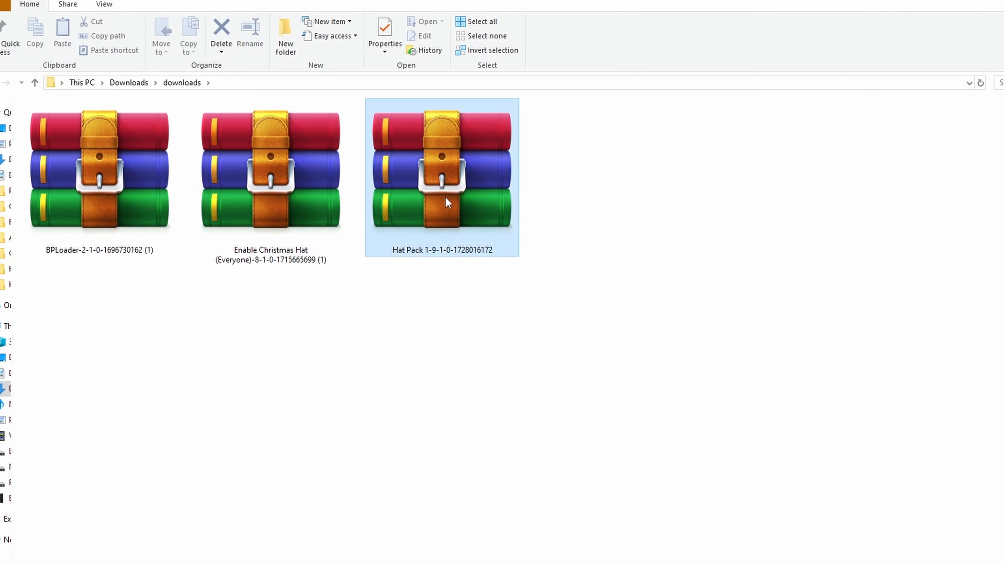
Step: Extract the Hat Pack and BPLoader archives into their suggested folders
{"action": "double_click", "coordinate": [442, 169]}
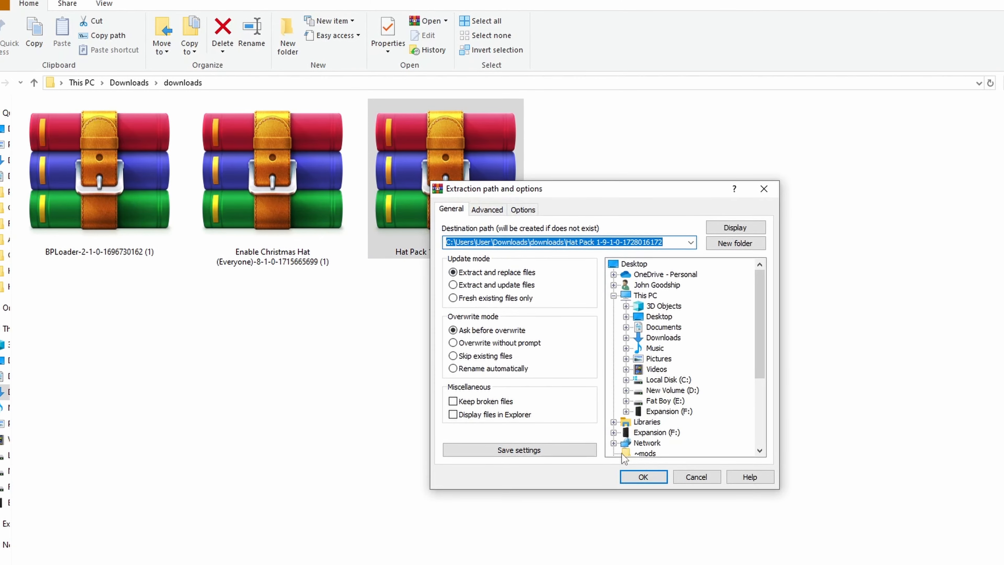
{"action": "right_click", "coordinate": [449, 160]}
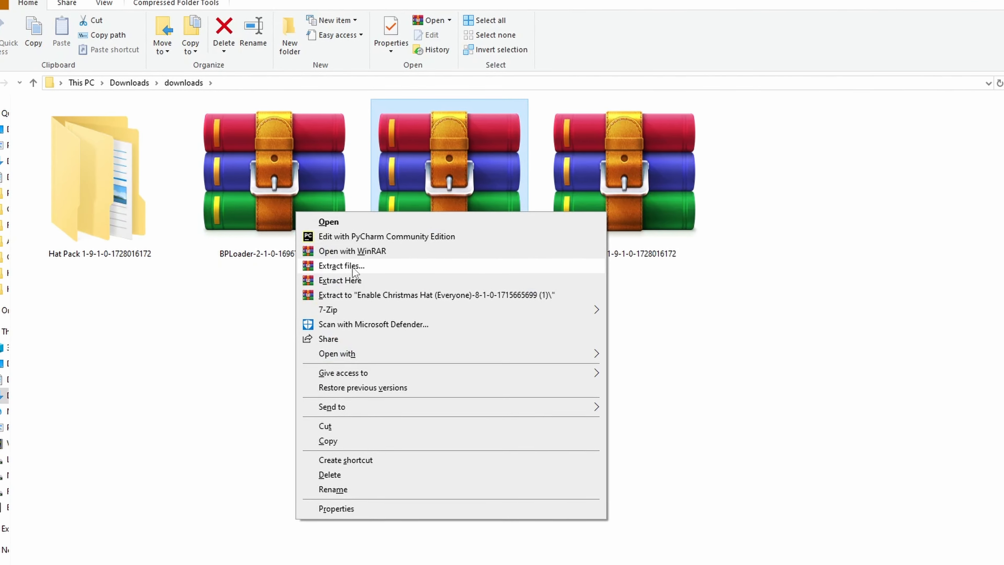
{"action": "left_click", "coordinate": [340, 265]}
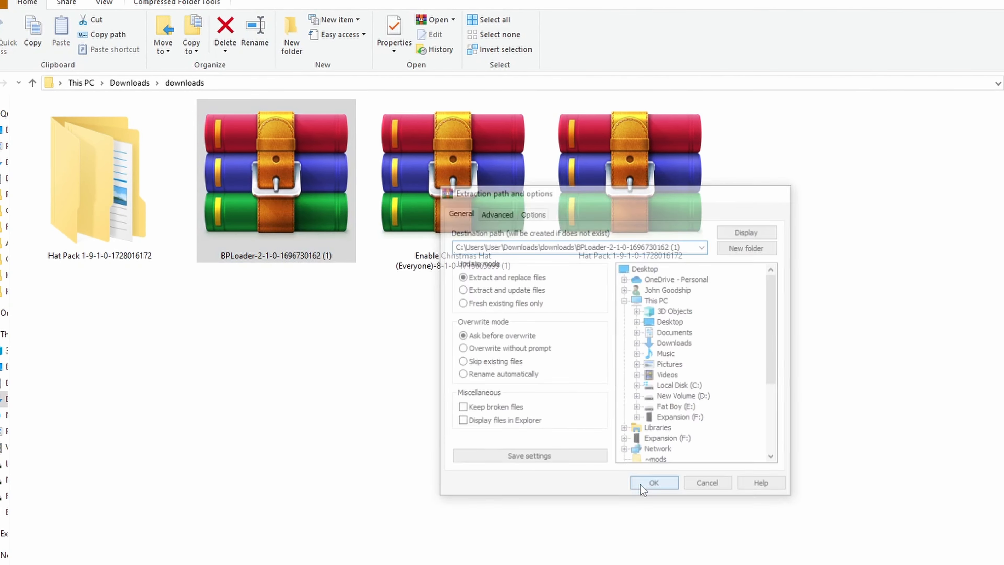
{"action": "left_click", "coordinate": [653, 482]}
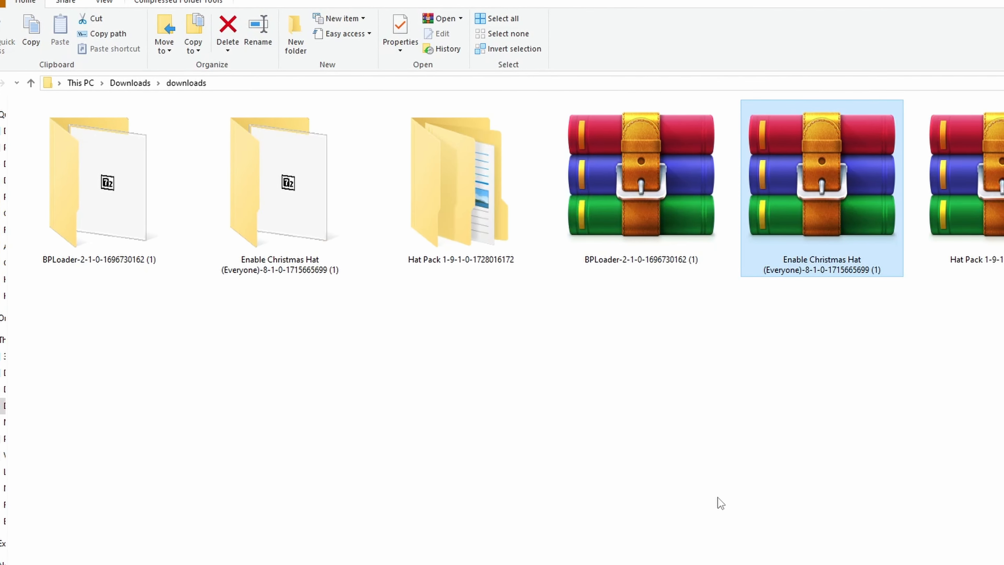
Step: Open Hat Pack 1 inside the extracted folder and select all its hat .pak files
{"action": "double_click", "coordinate": [821, 174]}
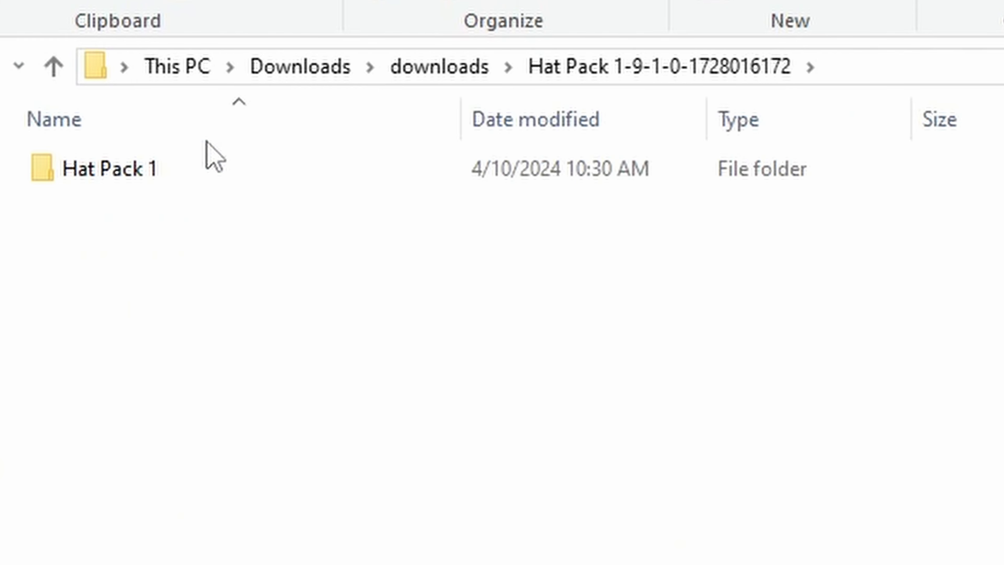
{"action": "double_click", "coordinate": [114, 168]}
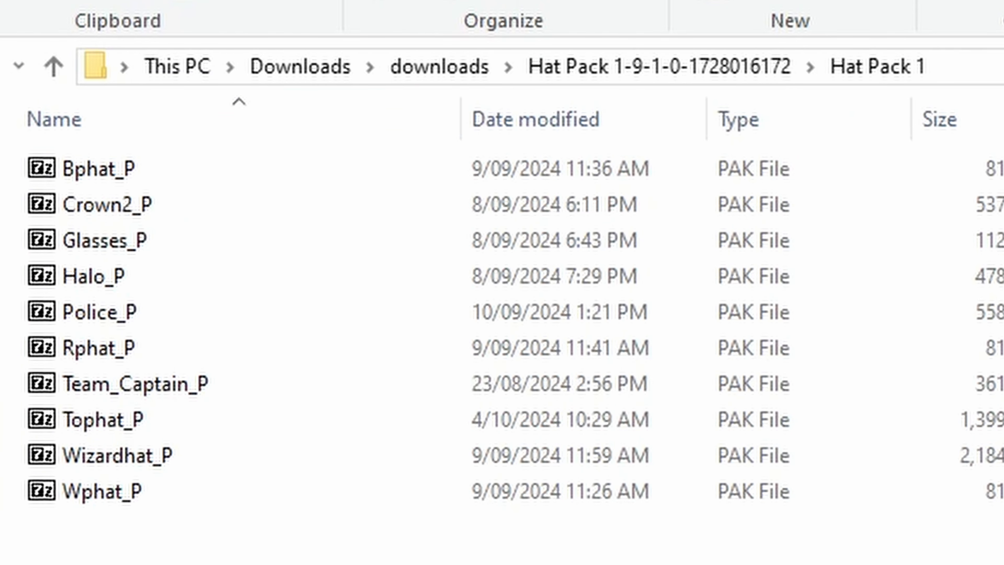
{"action": "key", "text": "ctrl+a"}
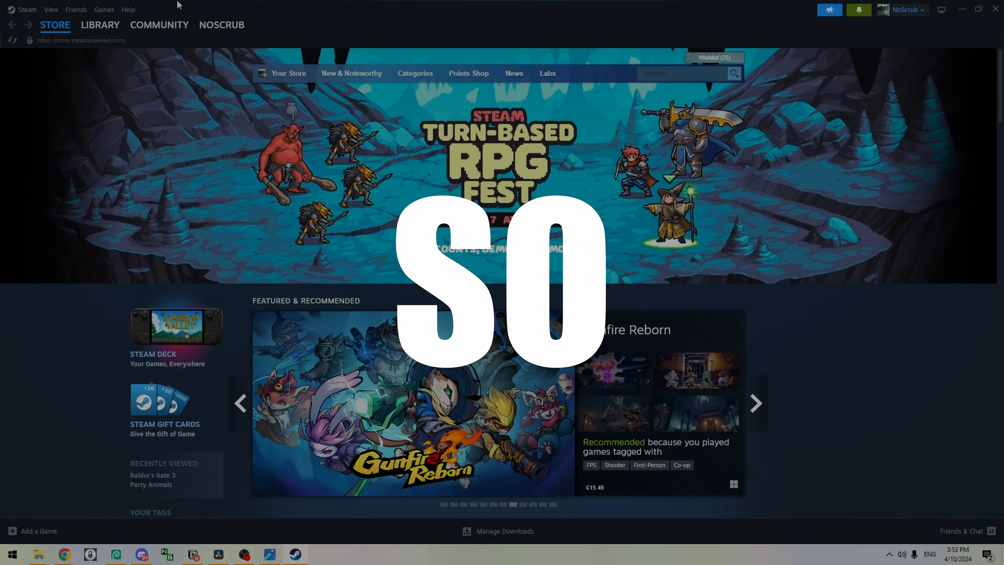
Step: From the Steam Library, browse Crab Champions' local installed files
{"action": "left_click", "coordinate": [100, 24]}
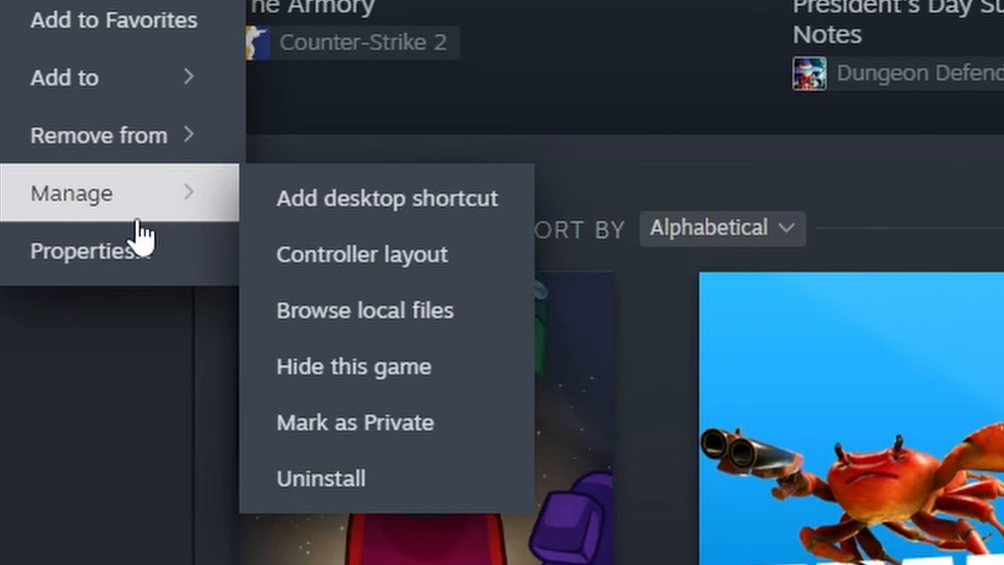
{"action": "mouse_move", "coordinate": [365, 310]}
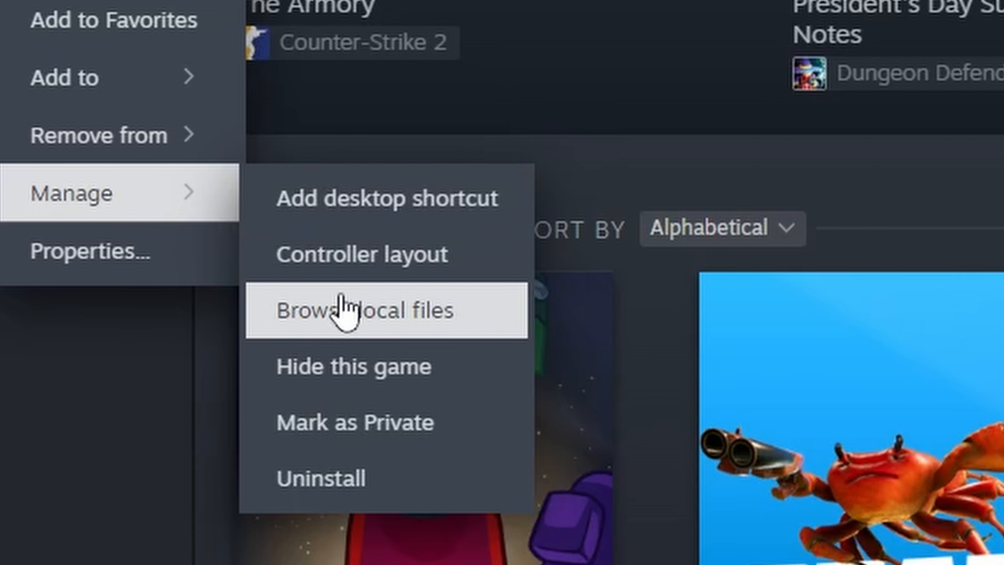
{"action": "mouse_move", "coordinate": [346, 321]}
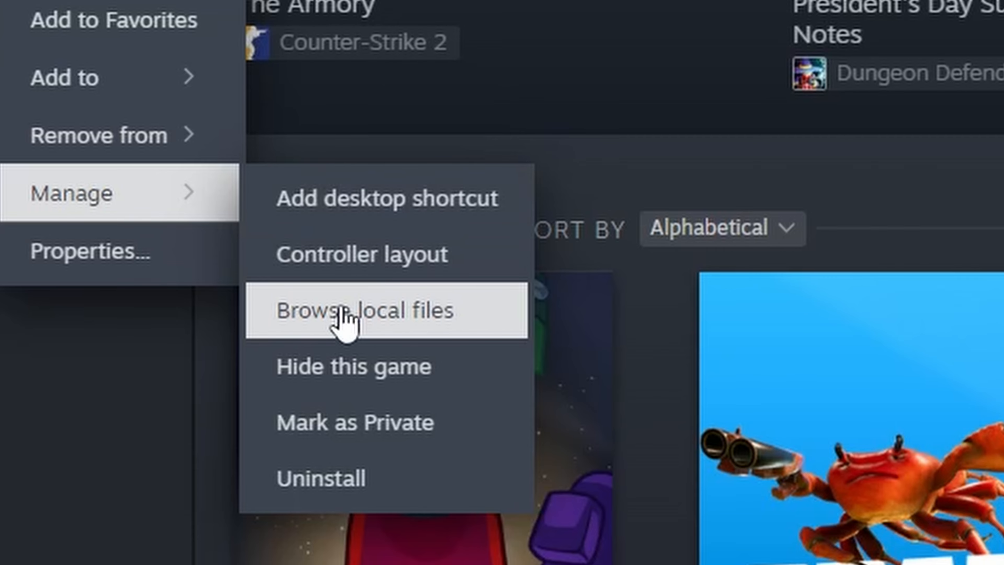
{"action": "left_click", "coordinate": [366, 310]}
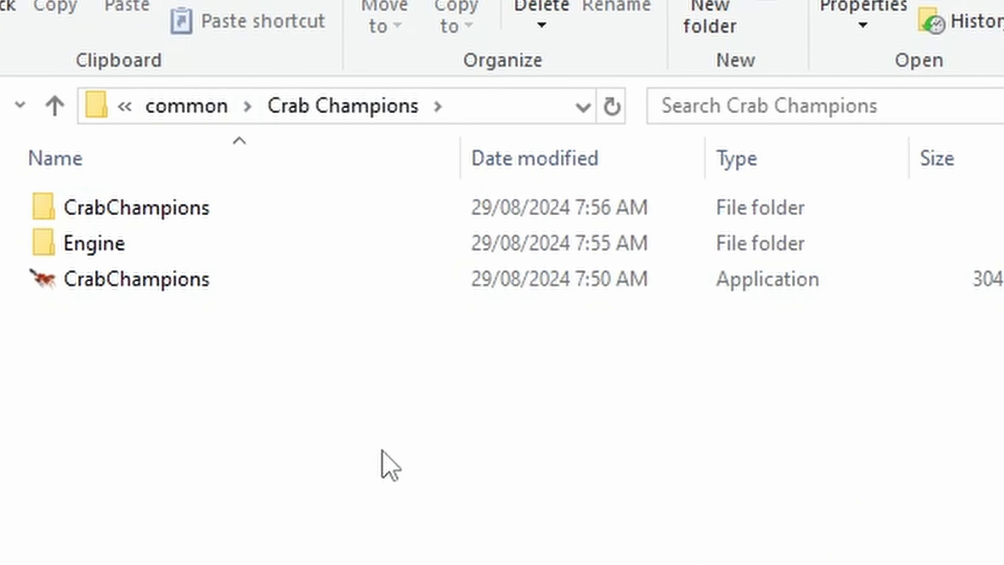
Step: Navigate into CrabChampions > Content > Paks in the game install folder
{"action": "double_click", "coordinate": [136, 207]}
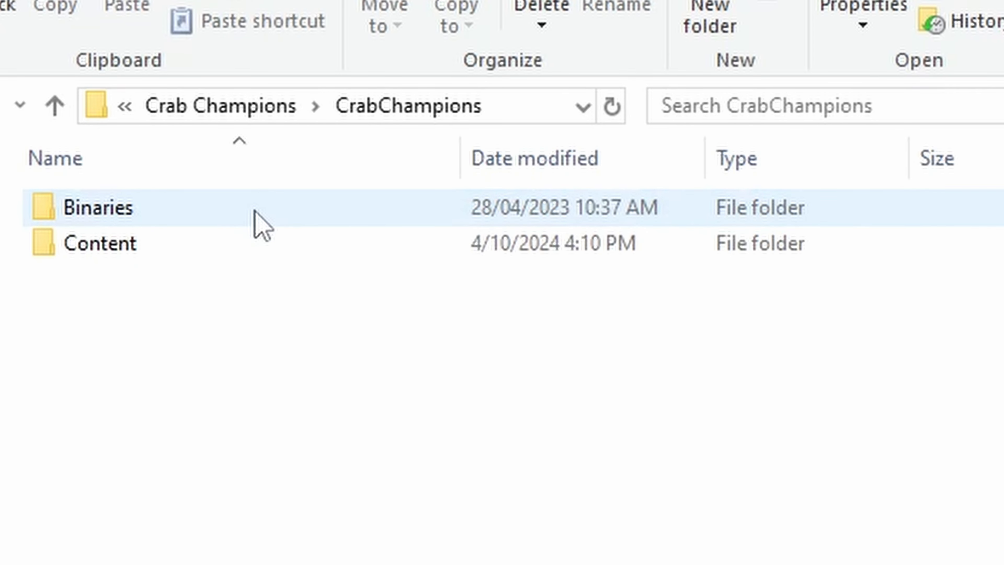
{"action": "left_click", "coordinate": [129, 242]}
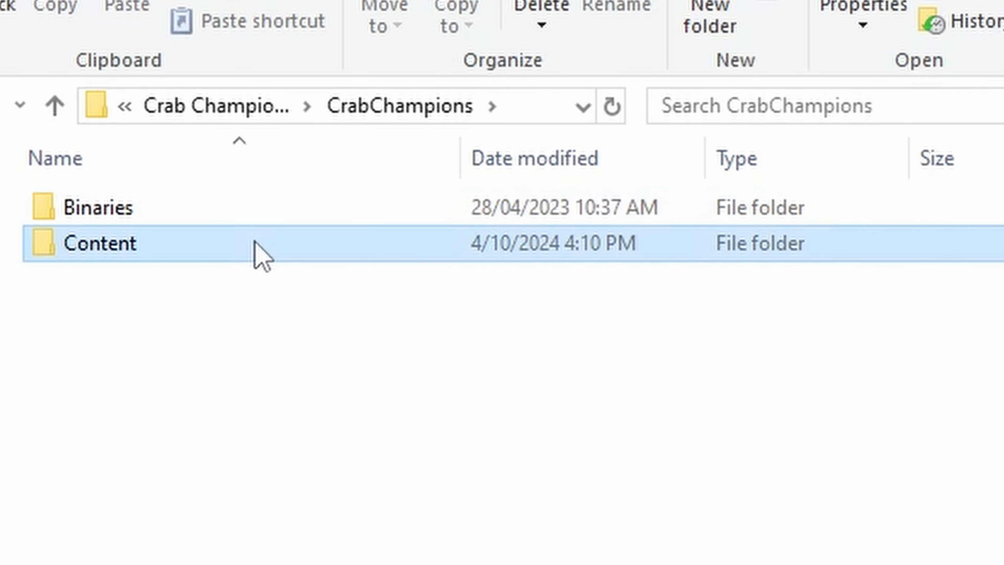
{"action": "double_click", "coordinate": [100, 243]}
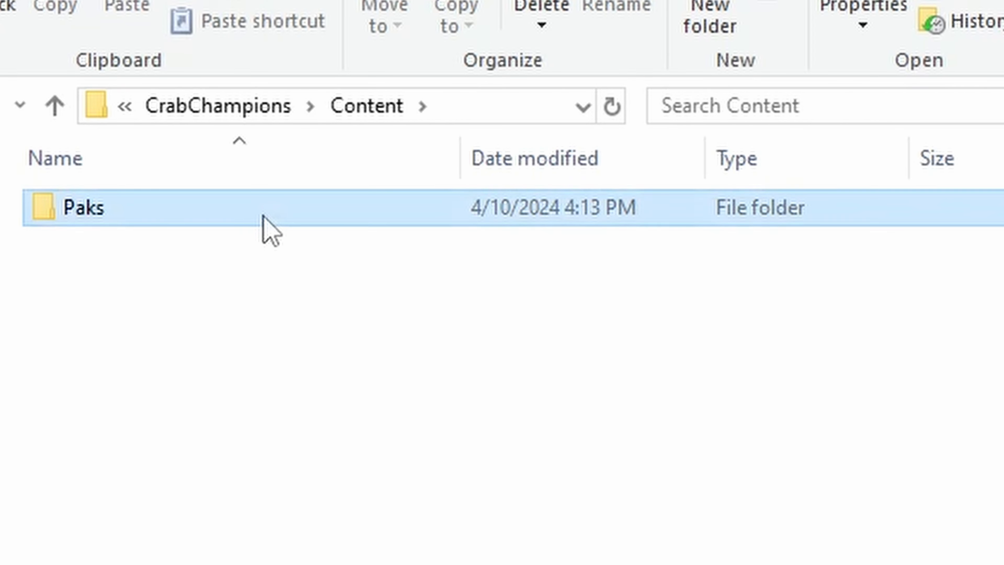
{"action": "double_click", "coordinate": [81, 207]}
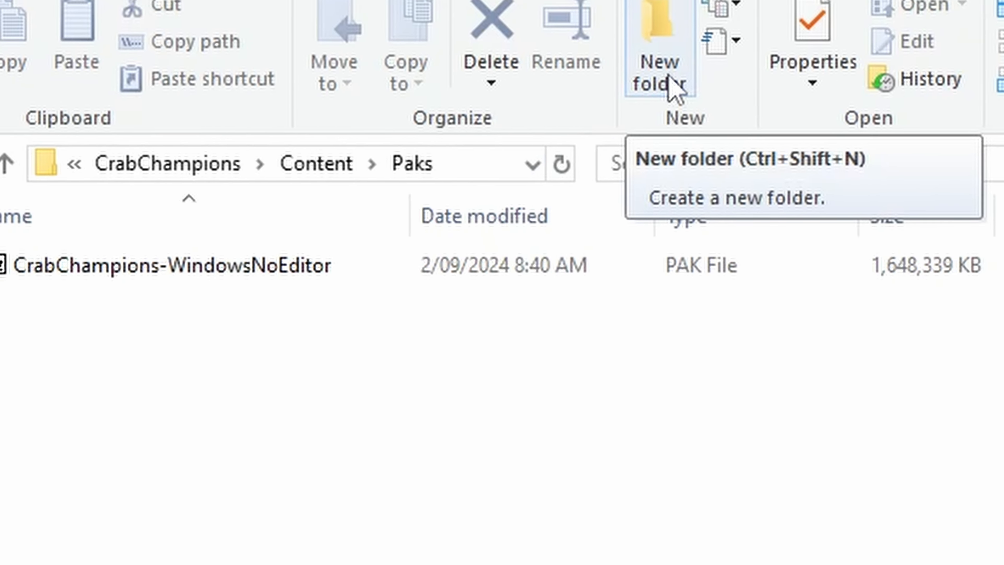
Step: Create a new folder named ~mods inside Paks and open it
{"action": "left_click", "coordinate": [658, 70]}
{"action": "type", "text": "~"}
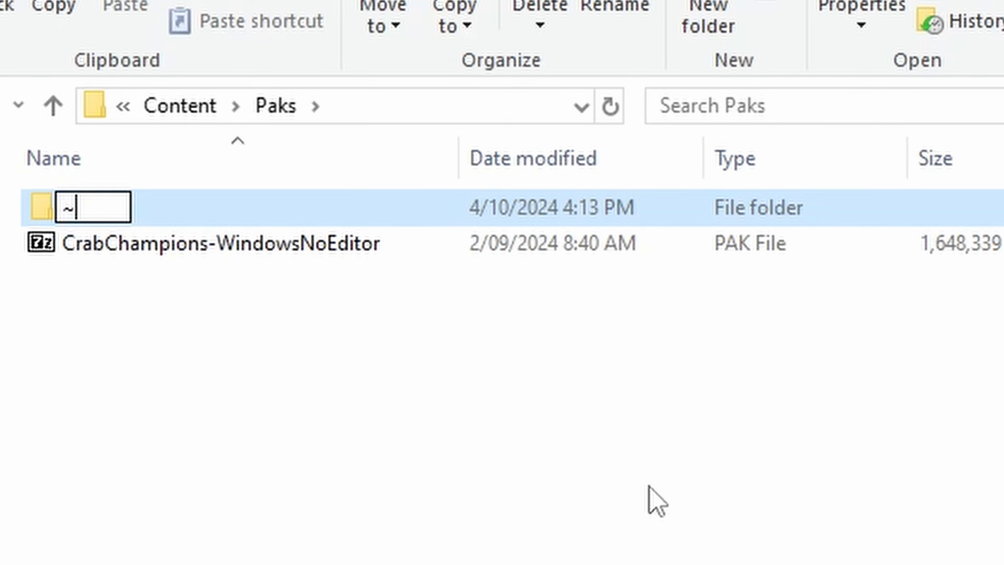
{"action": "type", "text": "mods"}
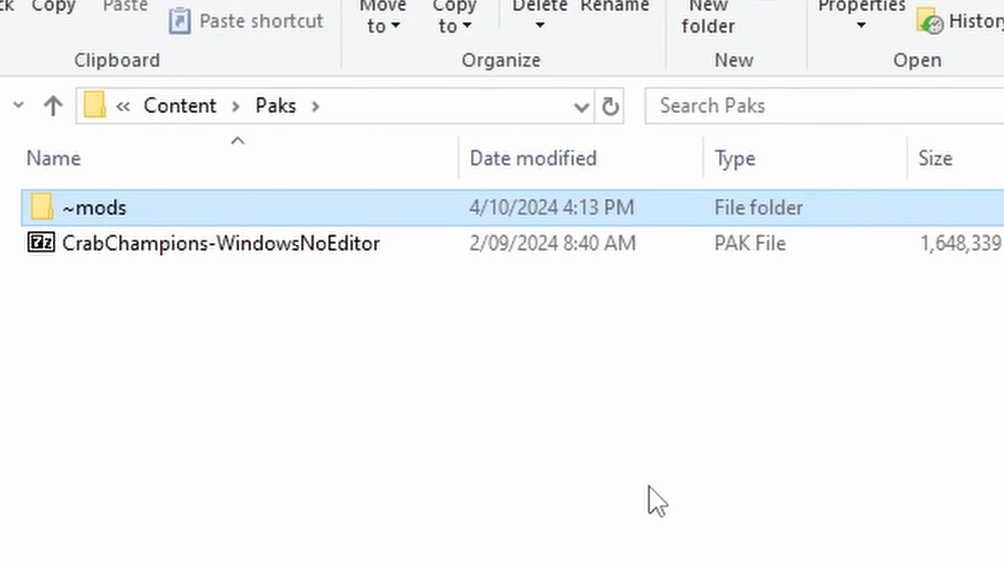
{"action": "double_click", "coordinate": [93, 208]}
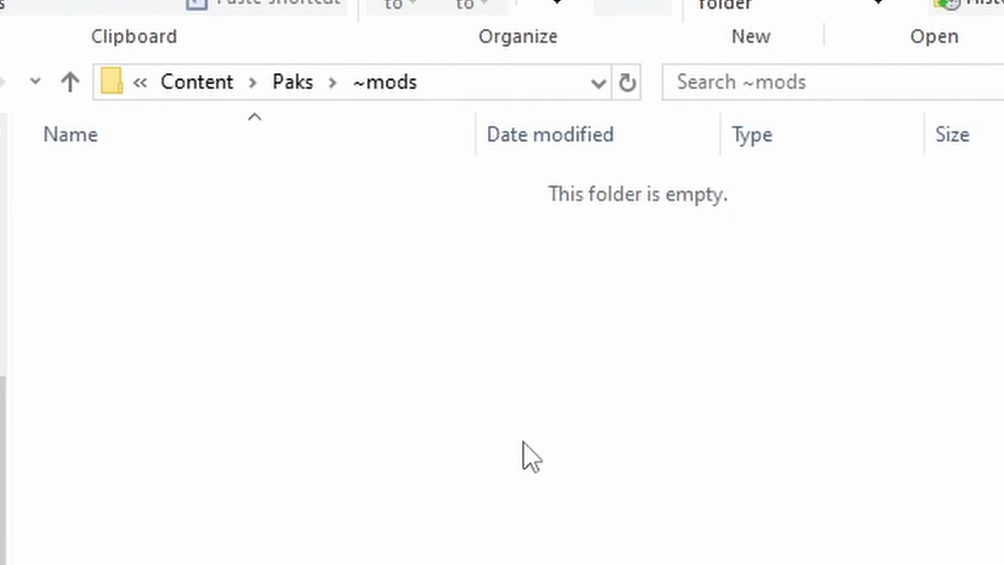
{"action": "mouse_move", "coordinate": [410, 350]}
{"action": "type", "text": "Hey Noscrib were"}
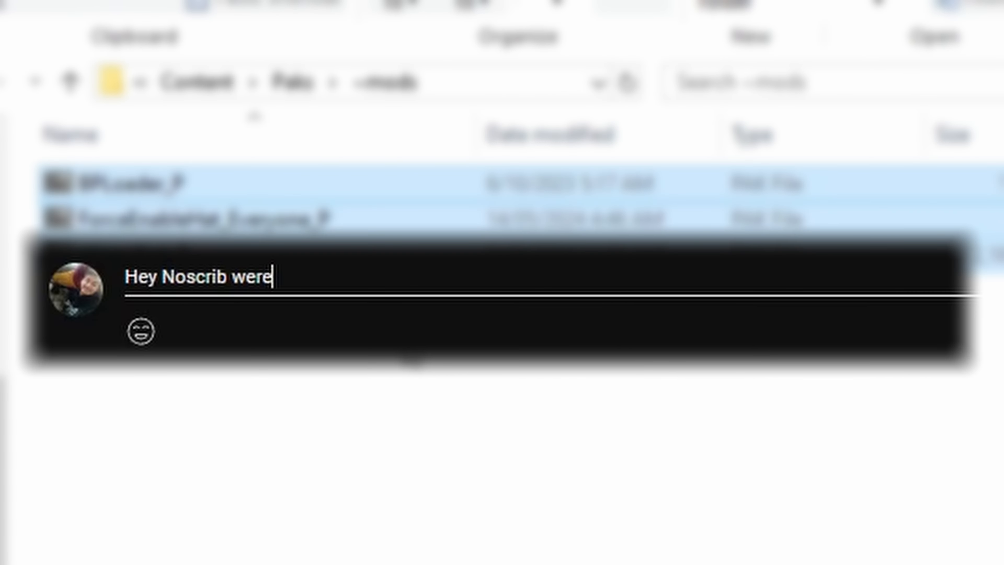
Step: Place BPLoader_P, ForceEnableHat_Everyone_P and Police_P paks into ~mods, with stray typed text
{"action": "type", "text": "r do babies come from and how can i make babies with y"}
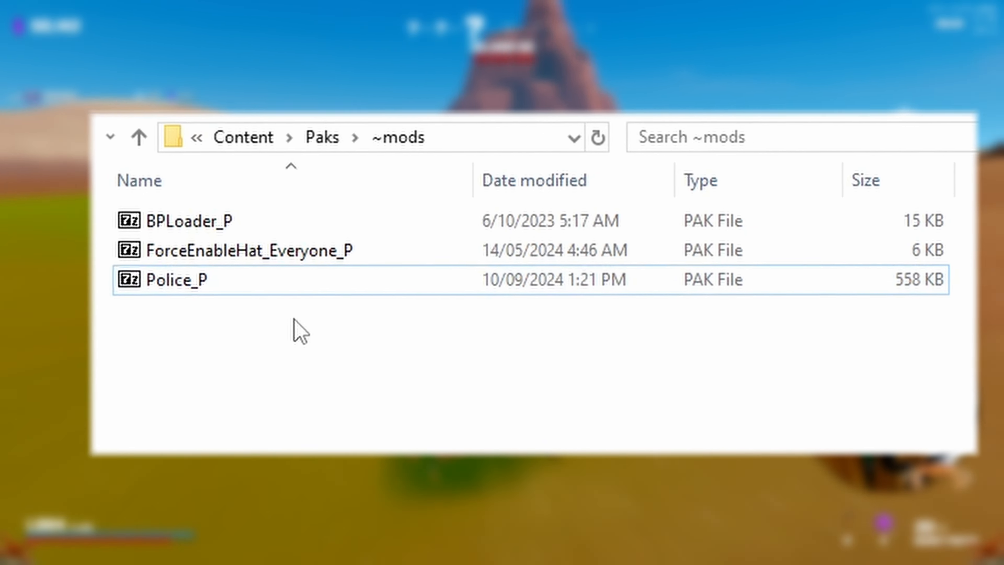
{"action": "left_click", "coordinate": [139, 136]}
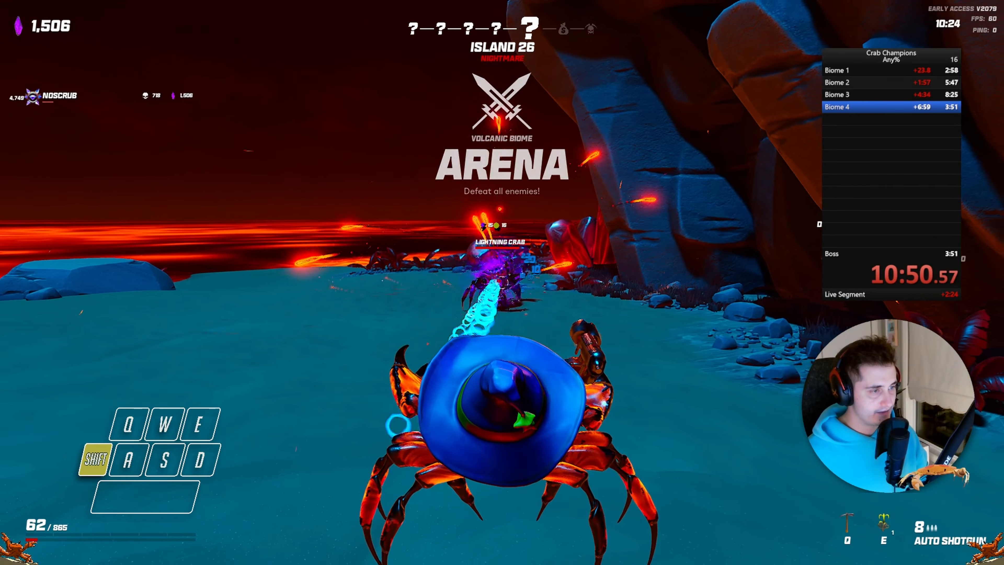
Step: Move the hat-wearing crab forward through the volcanic arena
{"action": "key", "text": "w"}
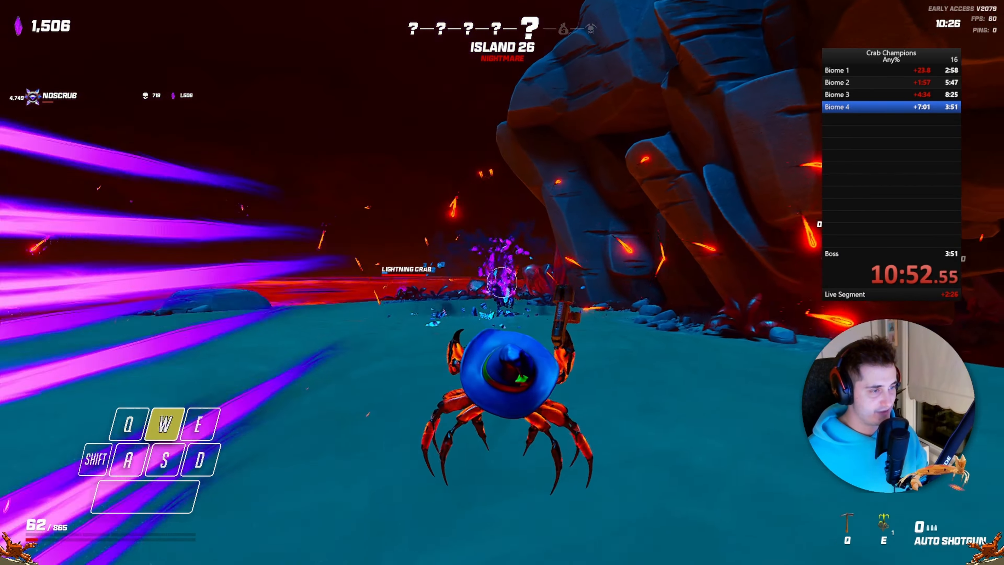